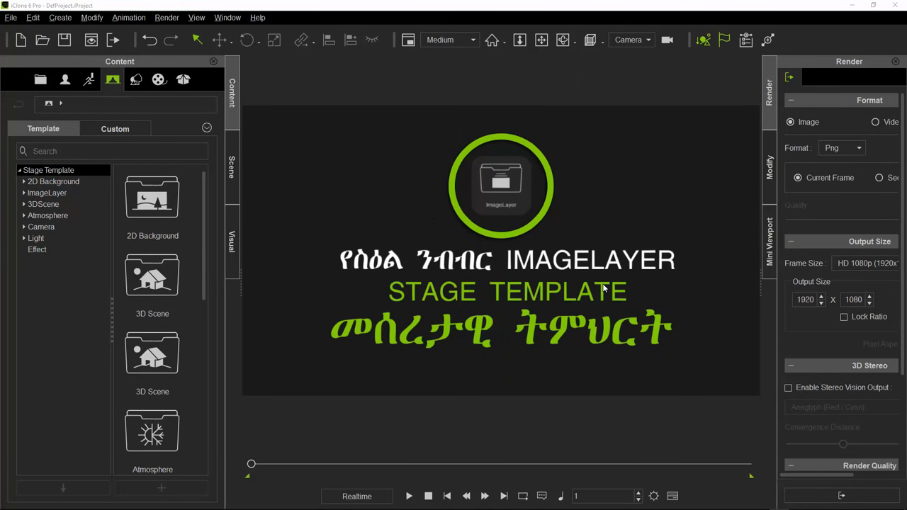
mouse_move(493, 232)
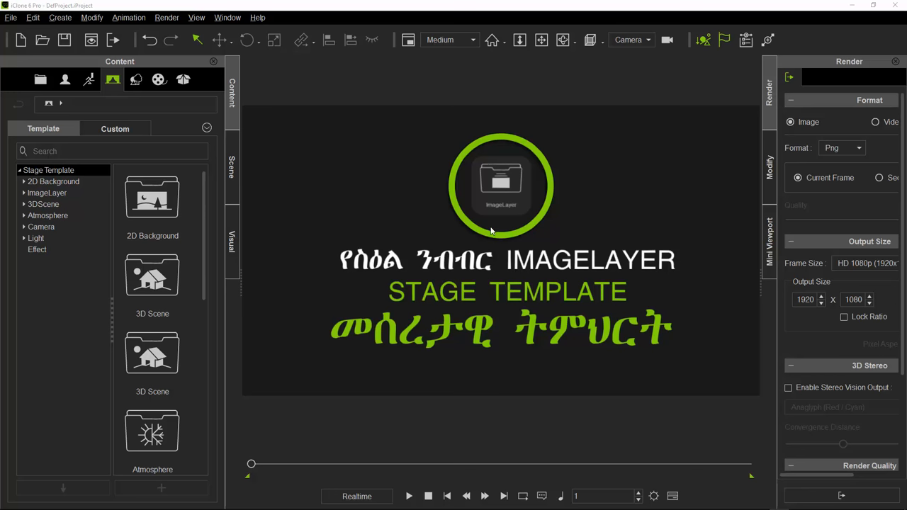
mouse_move(653, 306)
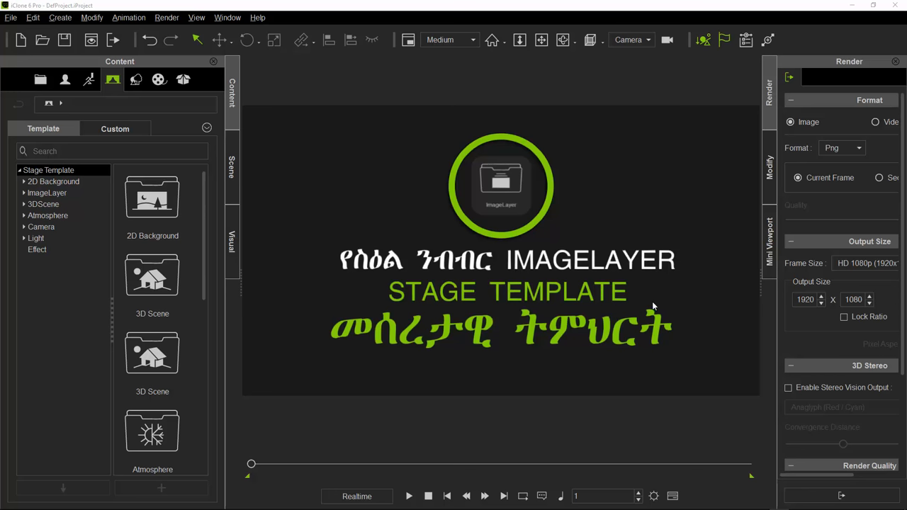
mouse_move(663, 298)
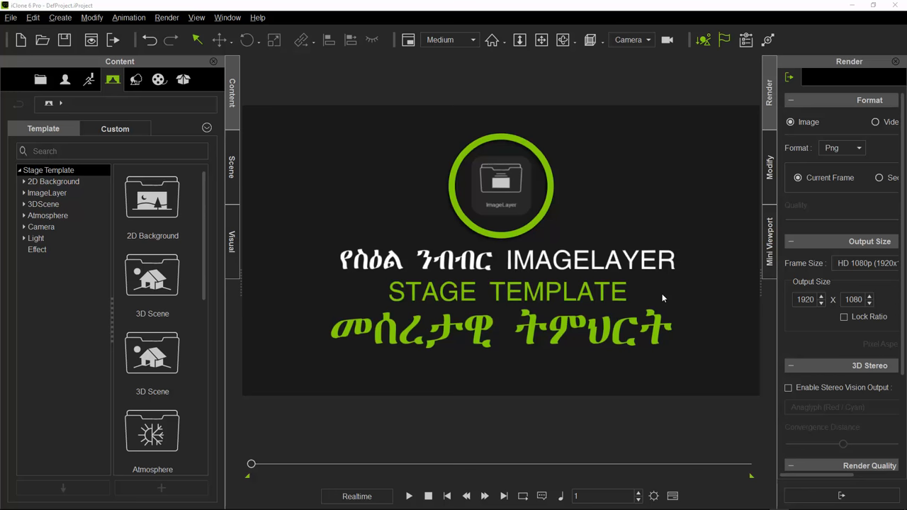
Open the ImageLayer folder under Stage Template and browse its thumbnails.
click(46, 193)
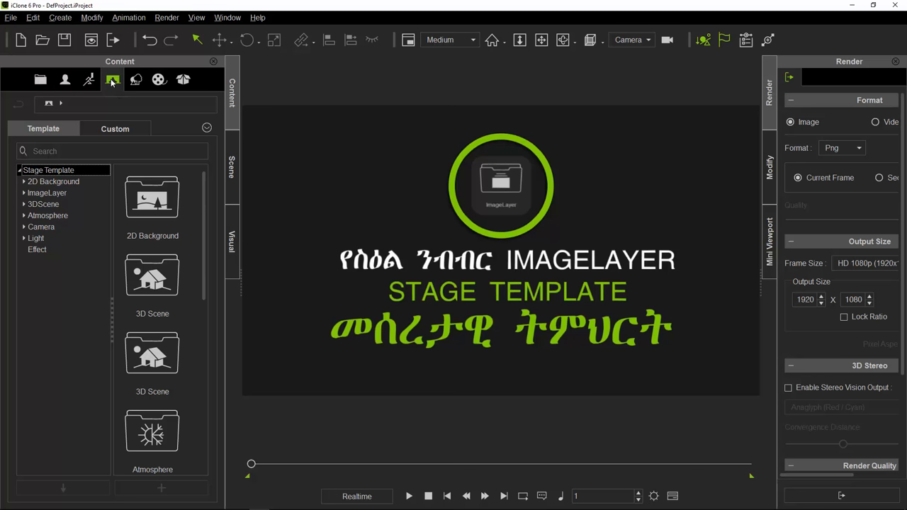
mouse_move(115, 83)
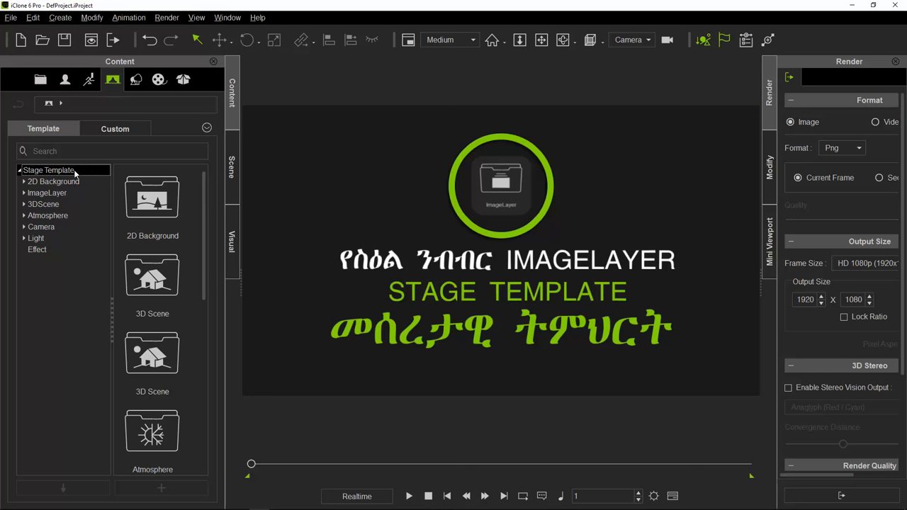
mouse_move(54, 182)
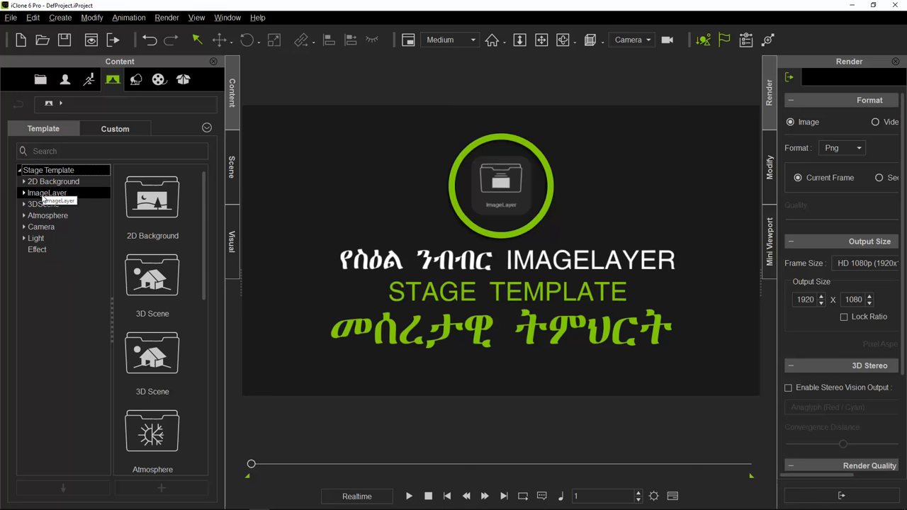
double_click(47, 193)
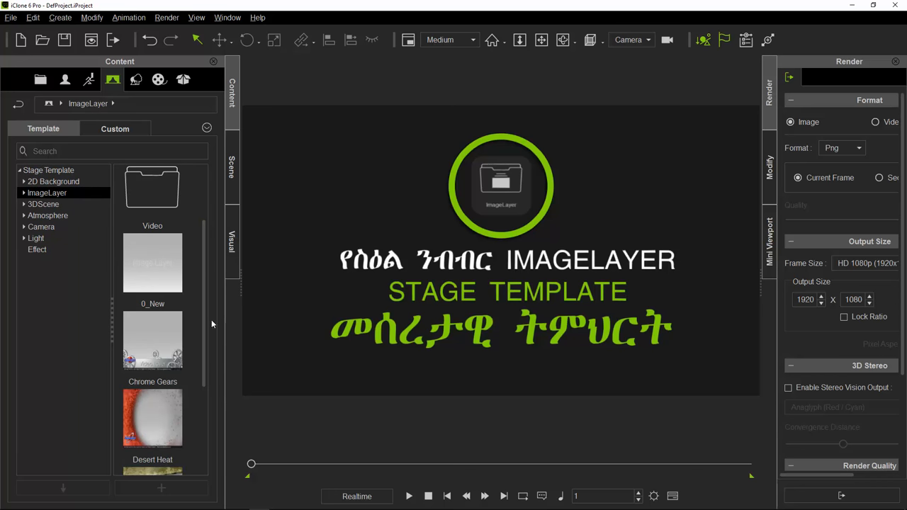
scroll(down, 3)
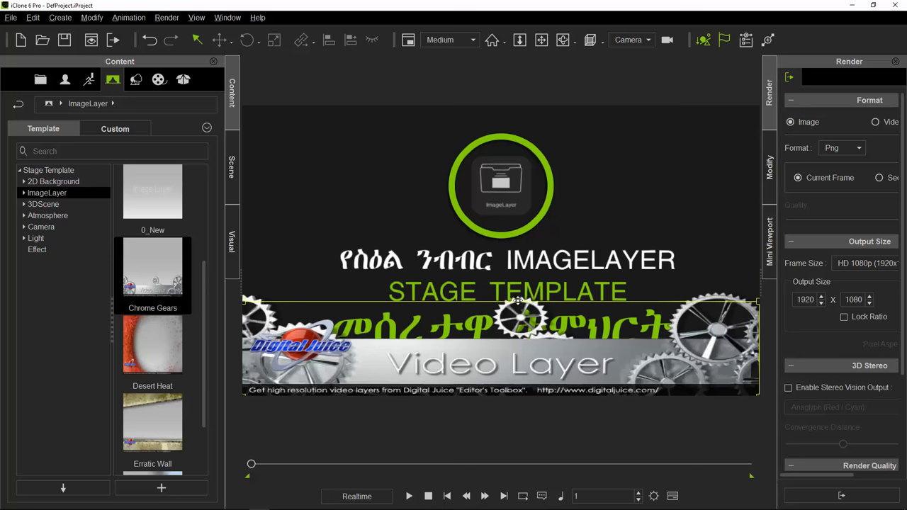
mouse_move(503, 326)
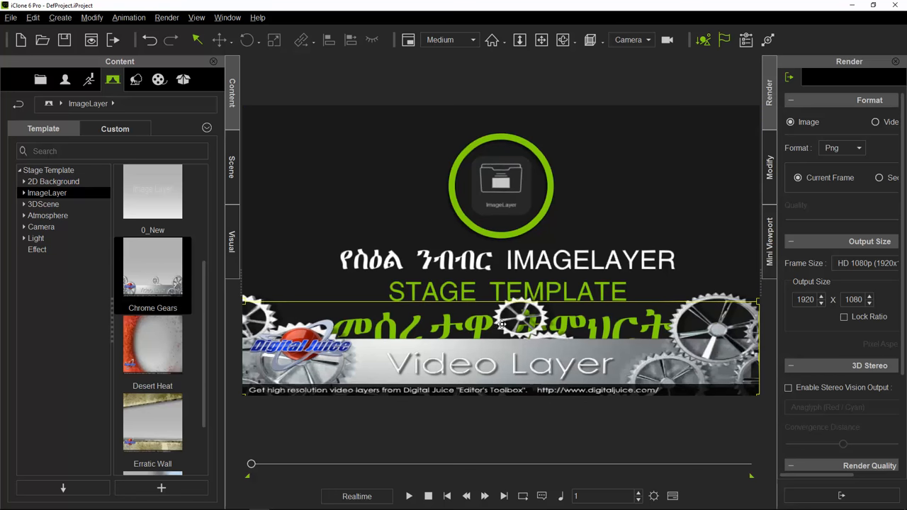
mouse_move(291, 383)
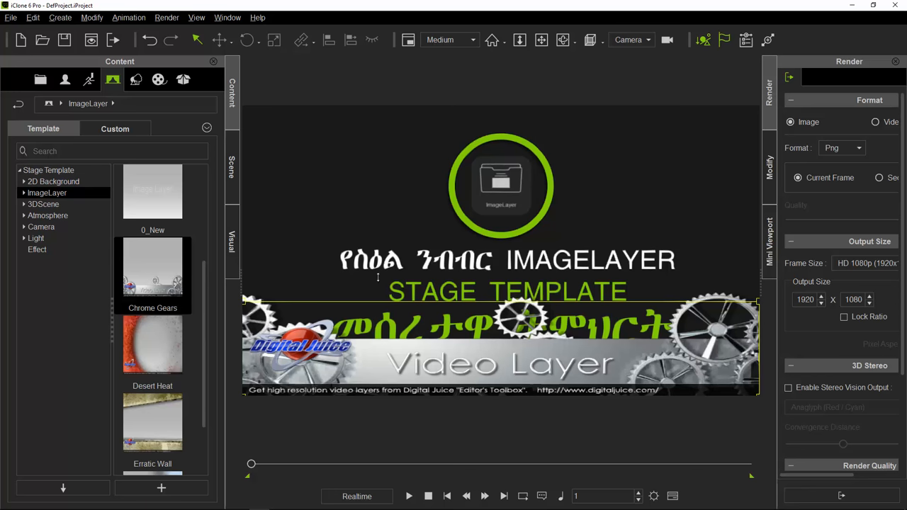
mouse_move(277, 139)
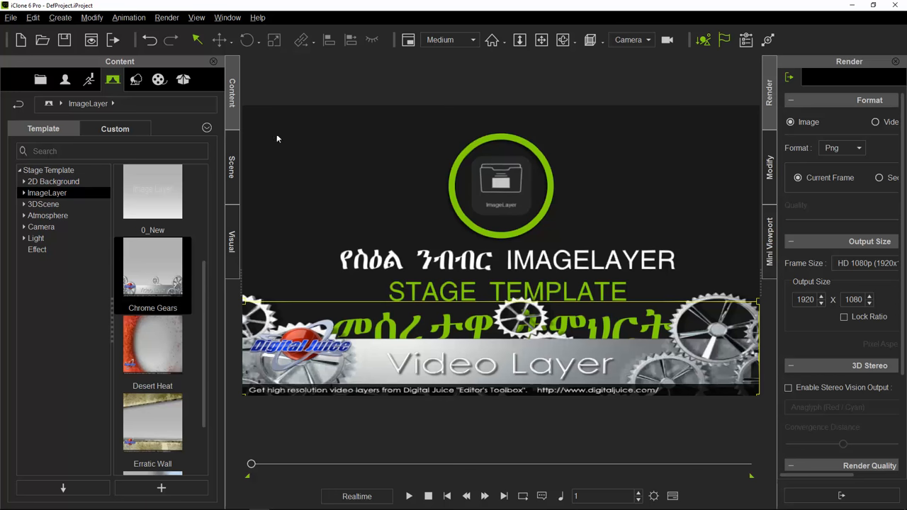
mouse_move(541, 129)
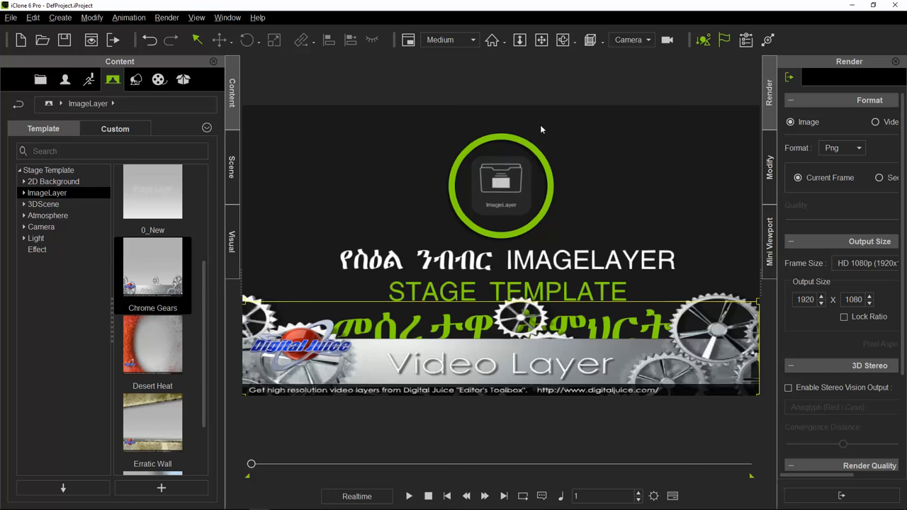
mouse_move(278, 360)
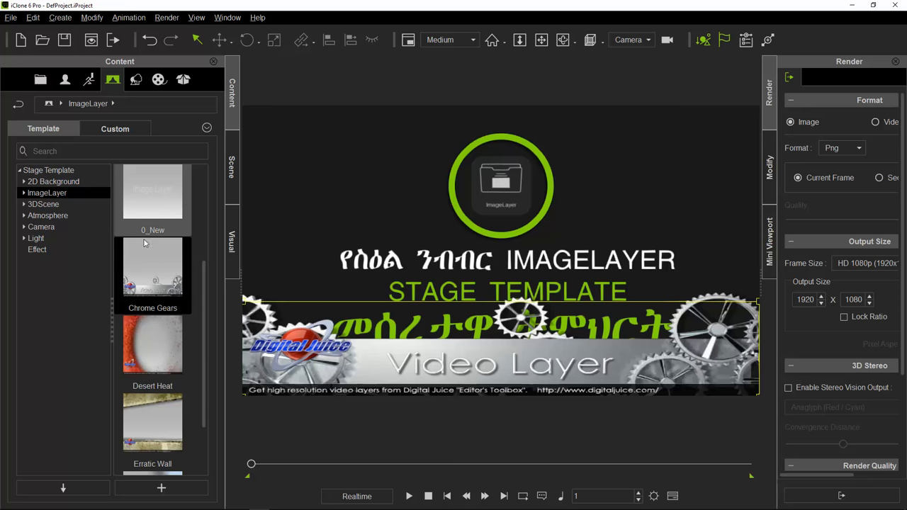
mouse_move(170, 210)
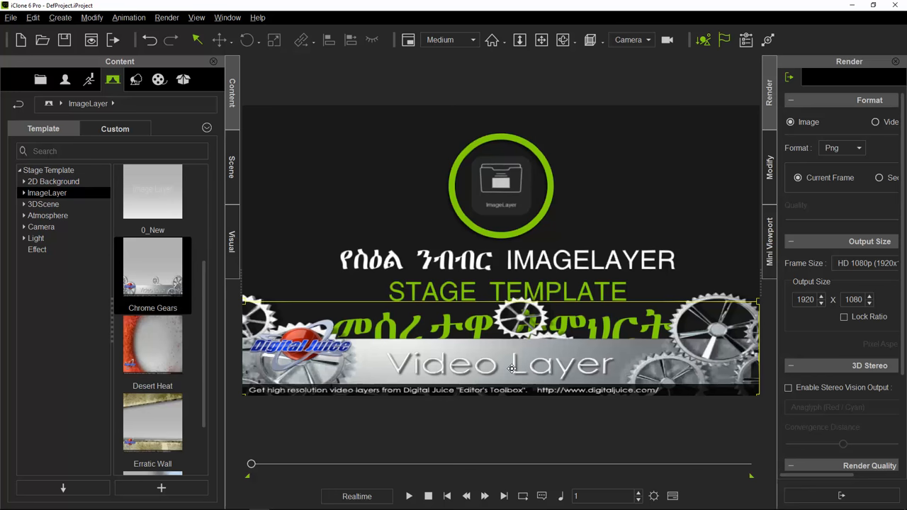
Play the scene to preview the Chrome Gears video layer along the bottom.
click(503, 366)
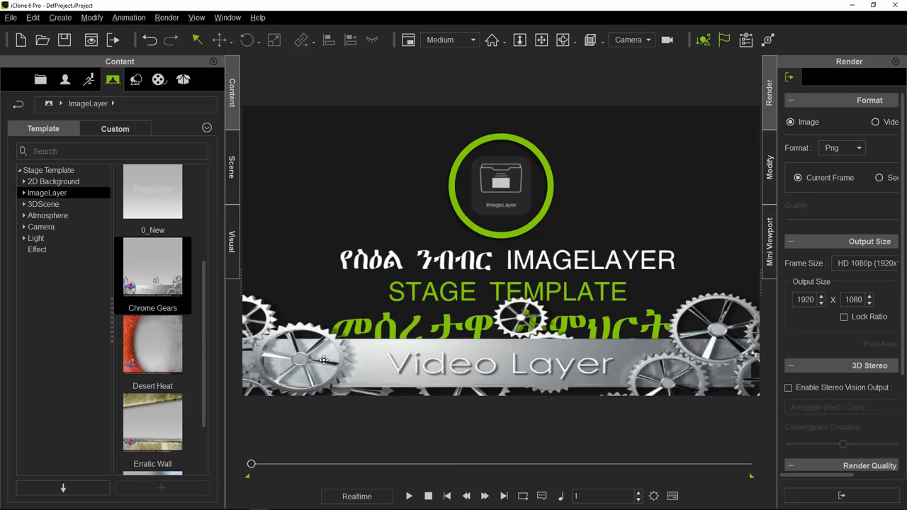
Select the Chrome Gears image layer entries in the Scene list and delete them.
click(502, 363)
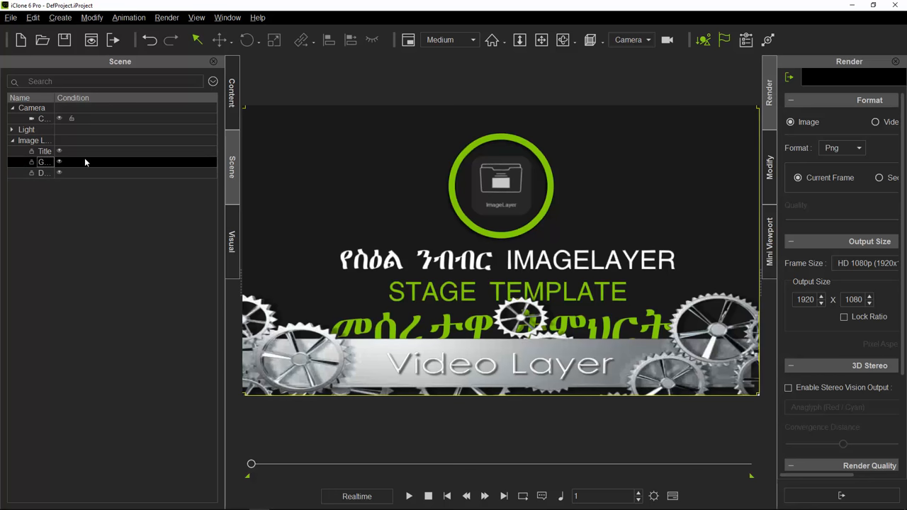
click(46, 150)
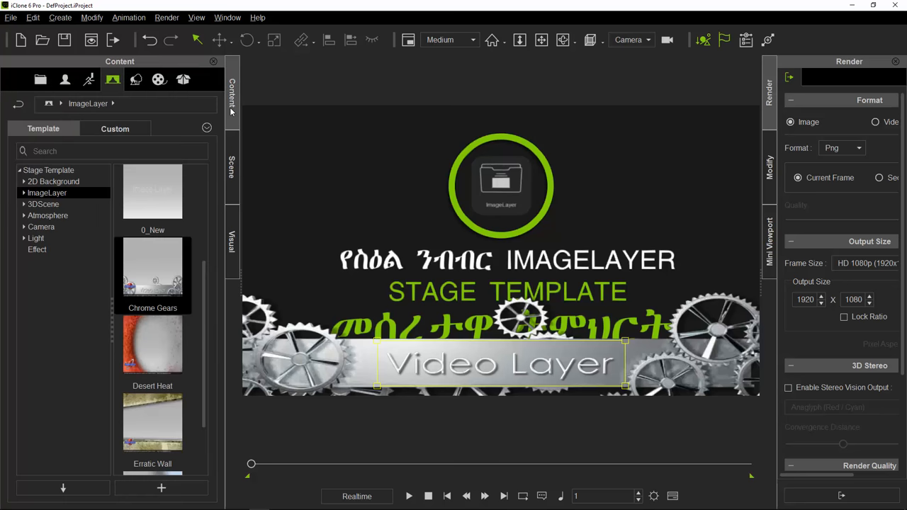
mouse_move(418, 357)
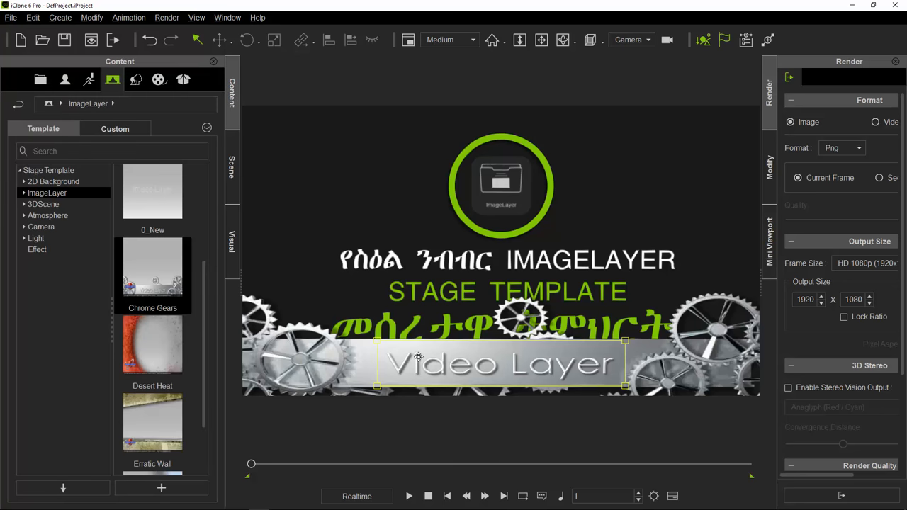
mouse_move(247, 189)
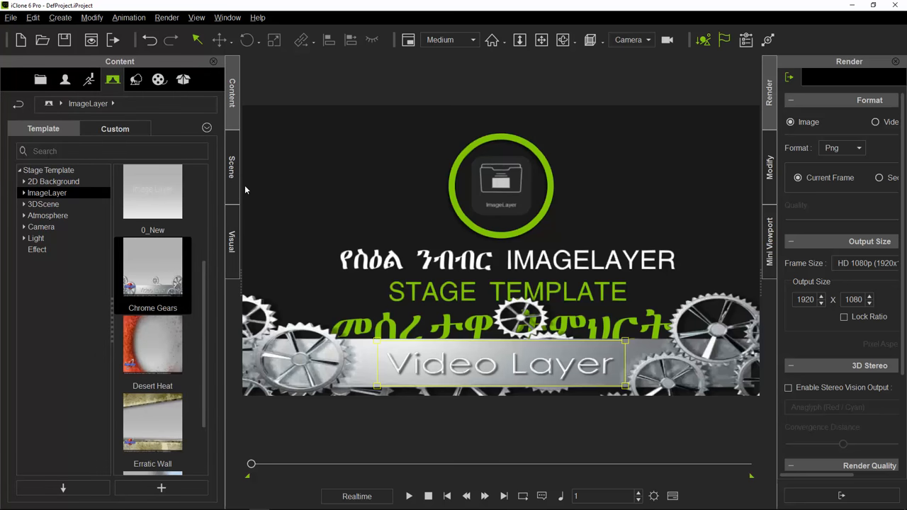
mouse_move(235, 175)
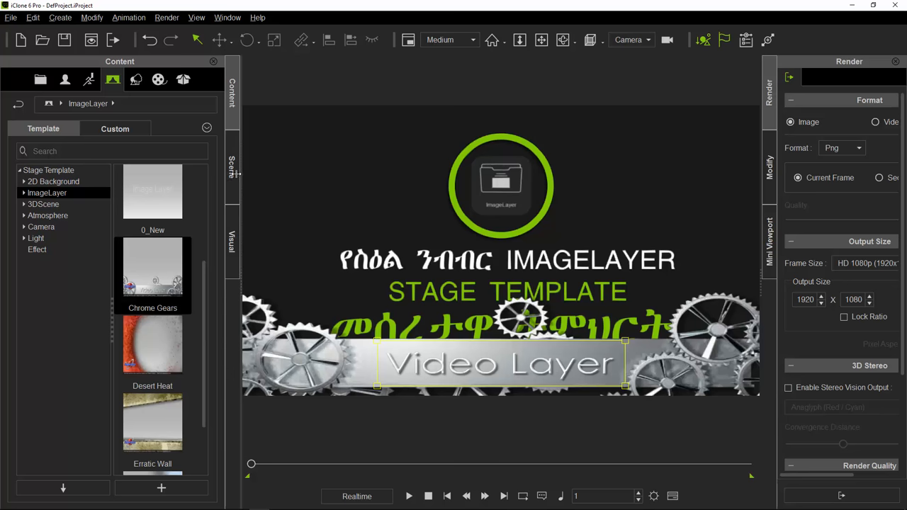
click(233, 168)
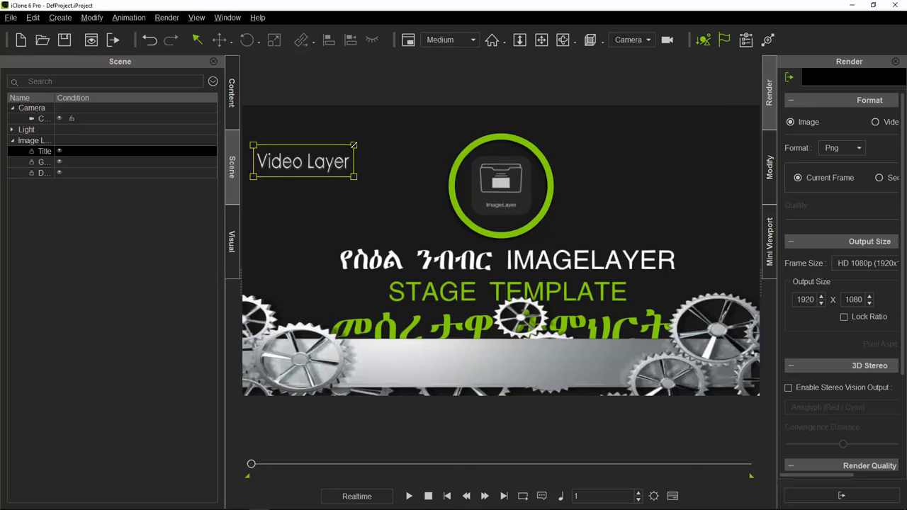
drag(304, 162, 354, 167)
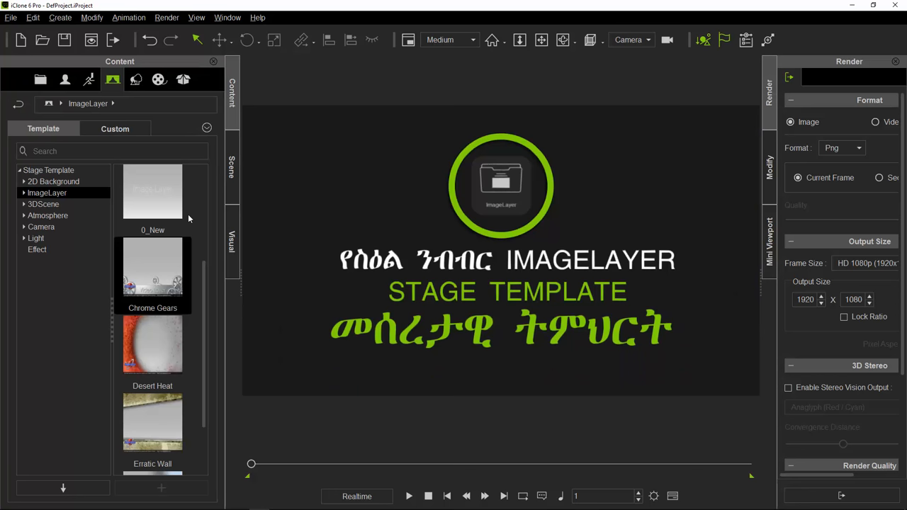
Add the Water Themes video layer from ImageLayer > Video and select an image layer in the Scene list.
scroll(down, 3)
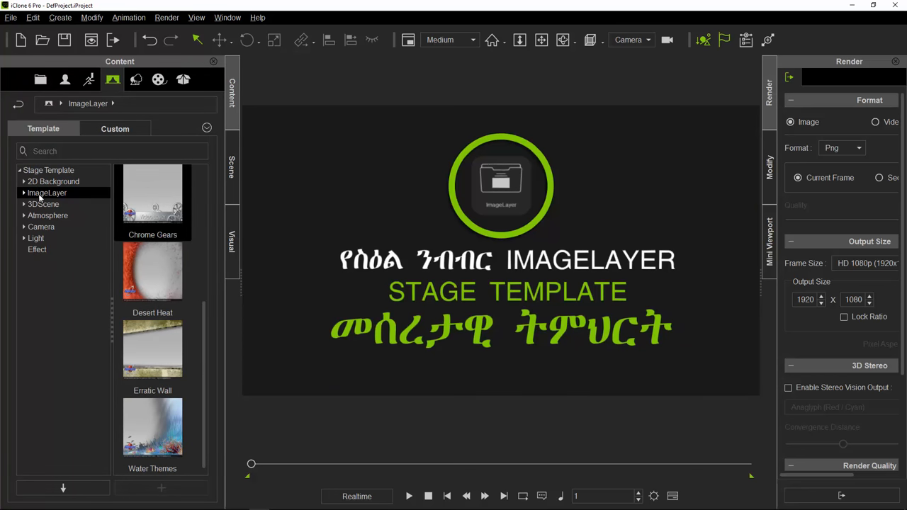
click(47, 193)
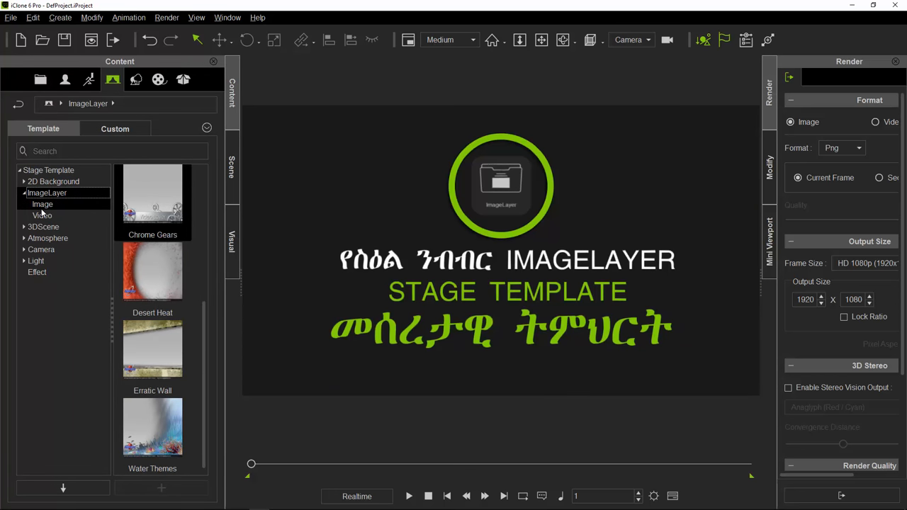
click(42, 215)
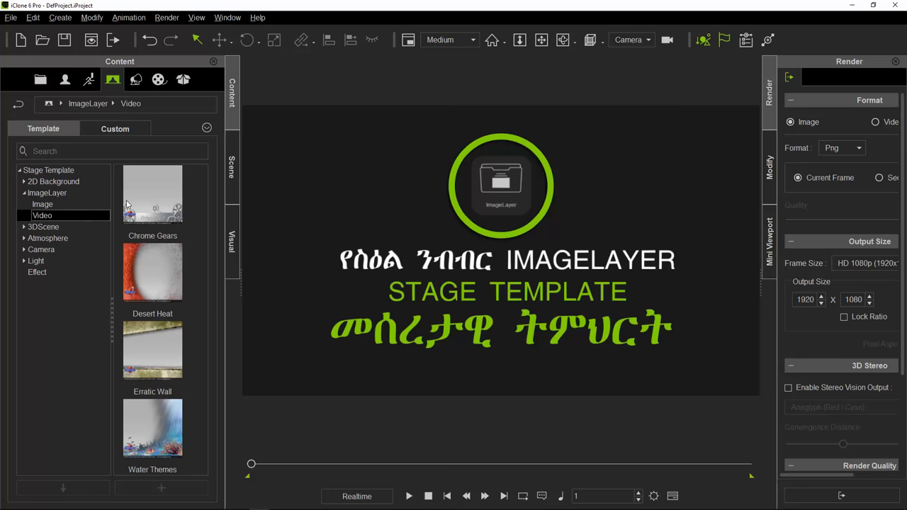
mouse_move(187, 355)
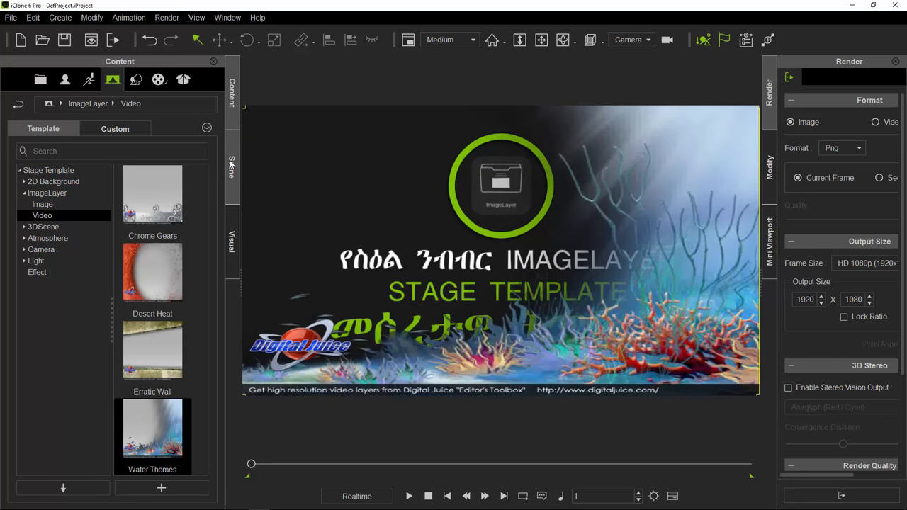
click(232, 167)
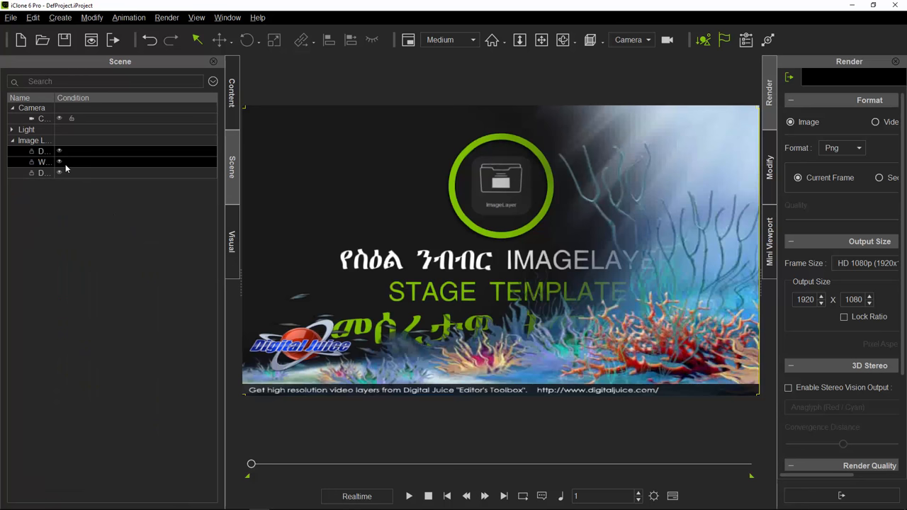
click(44, 173)
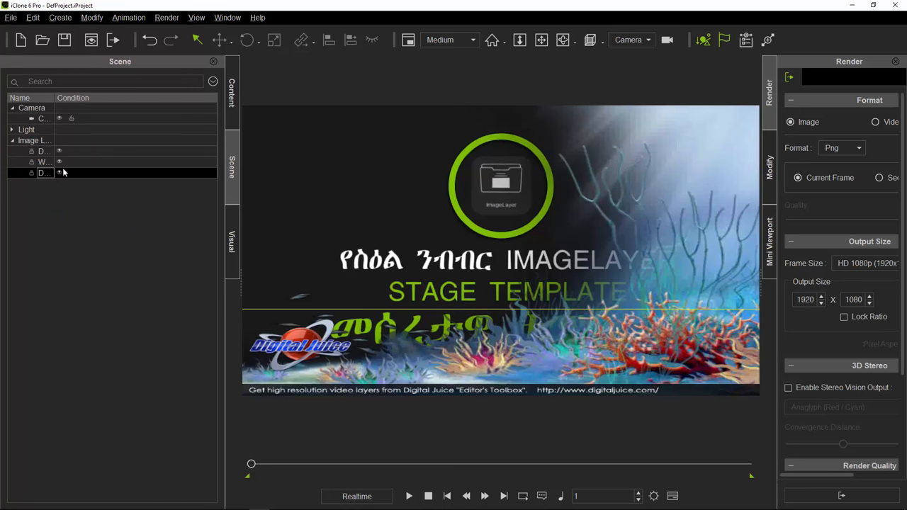
mouse_move(63, 176)
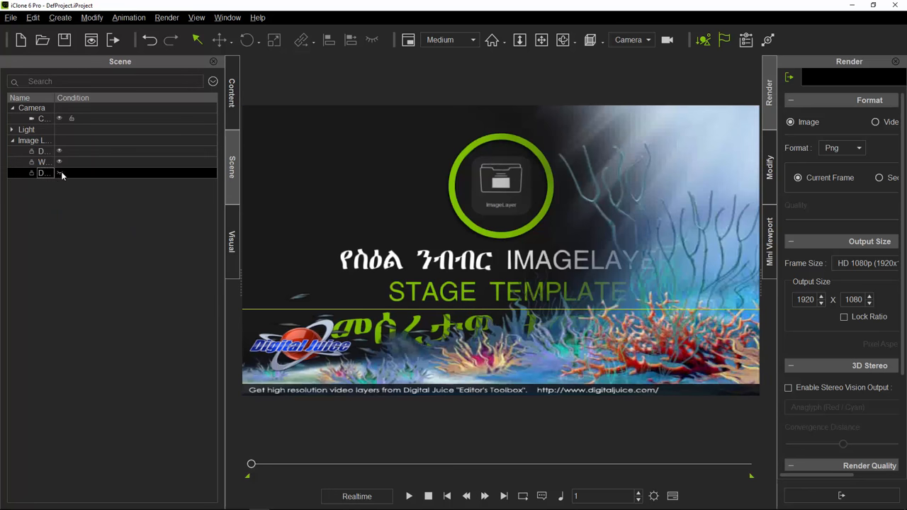
Hide the Digital Juice banner layer, play the coral title animation, then stop back at frame 1.
click(44, 173)
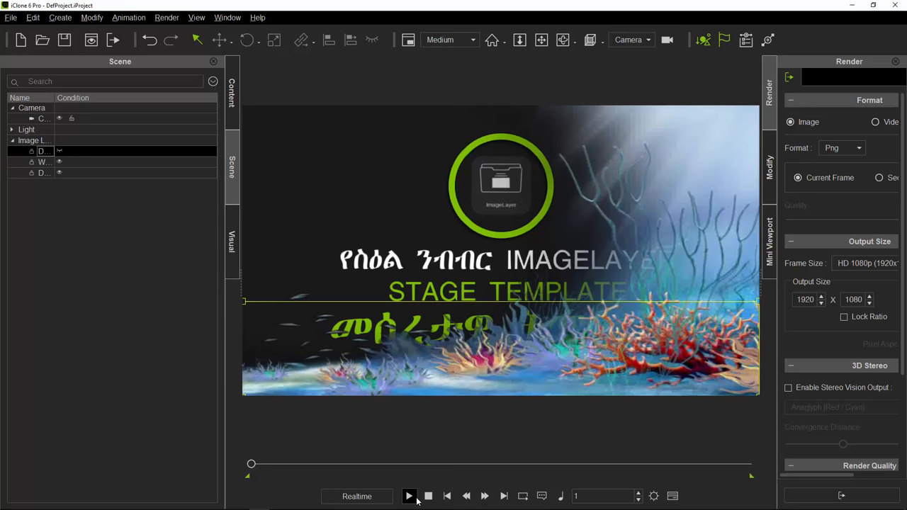
click(408, 496)
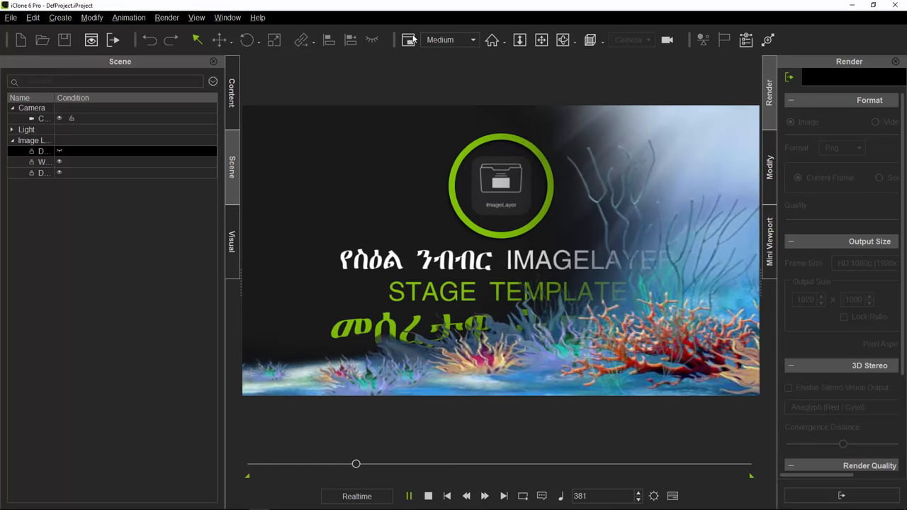
click(428, 496)
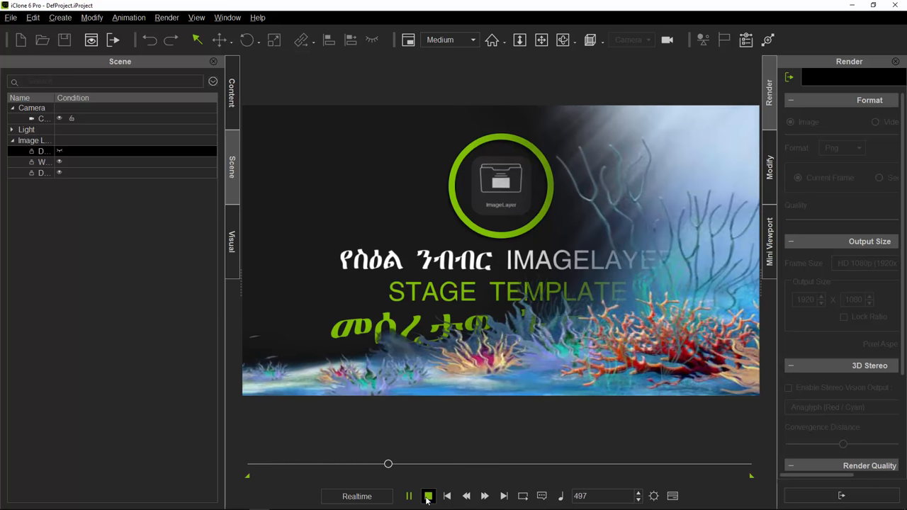
click(428, 496)
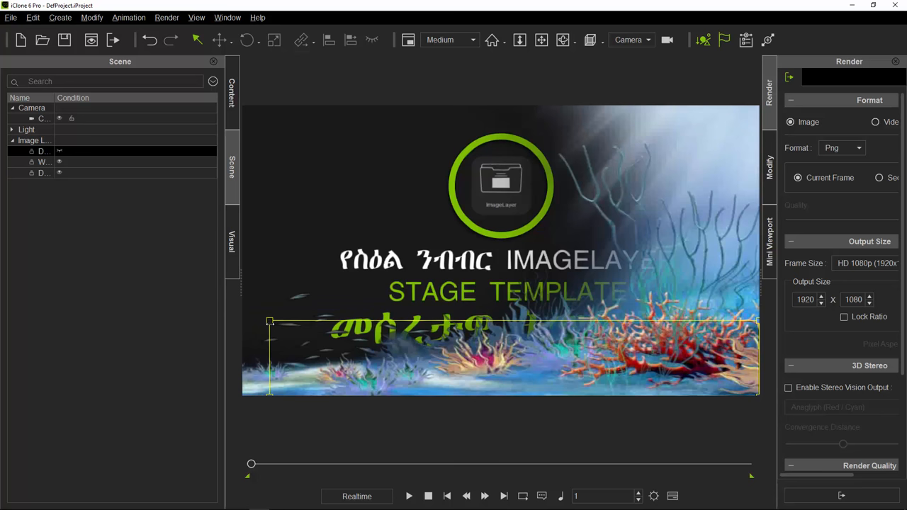
In the Content library, collapse ImageLayer and expand the 2D Background folder list.
click(113, 79)
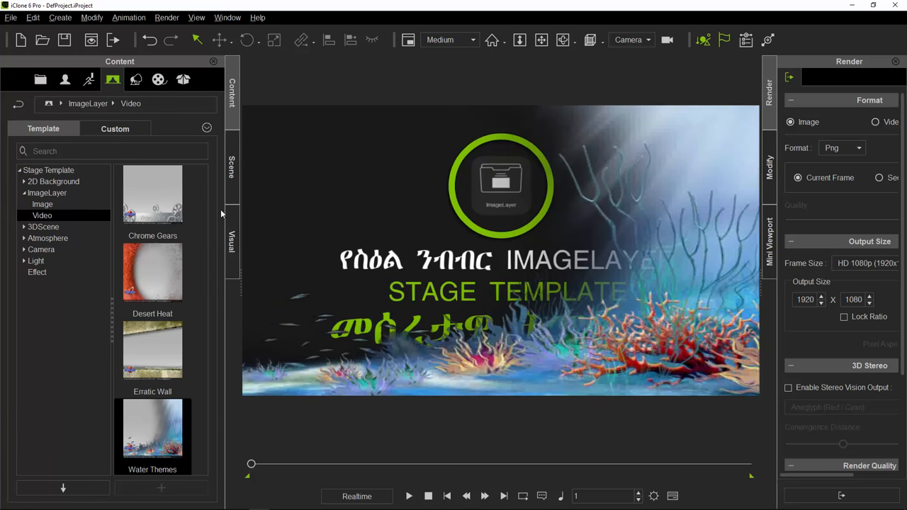
click(43, 204)
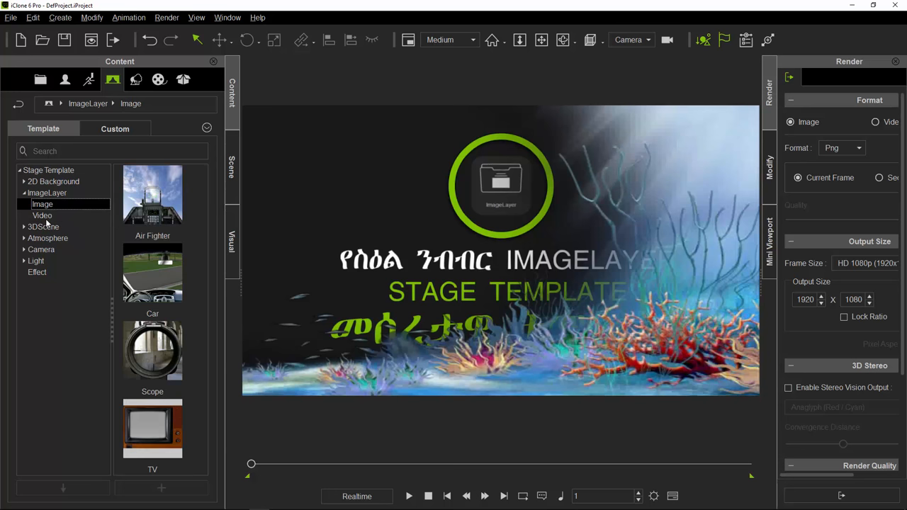
mouse_move(601, 267)
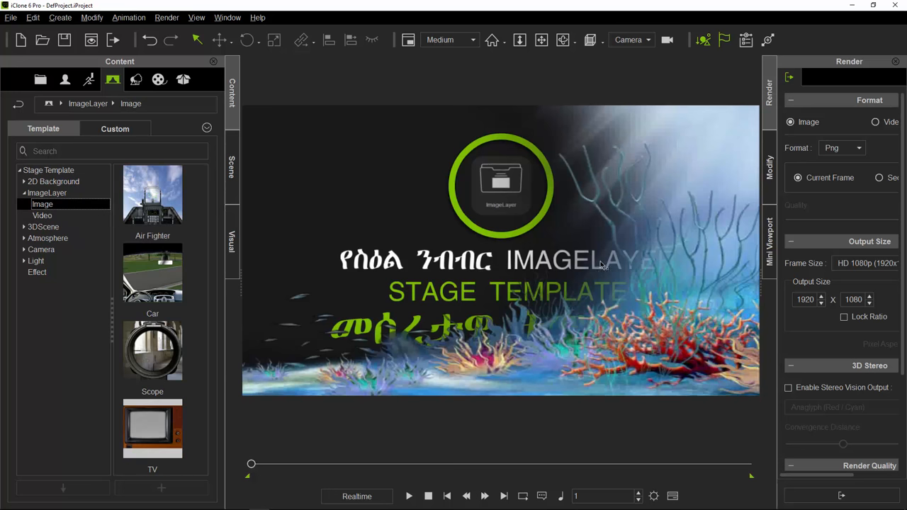
mouse_move(470, 278)
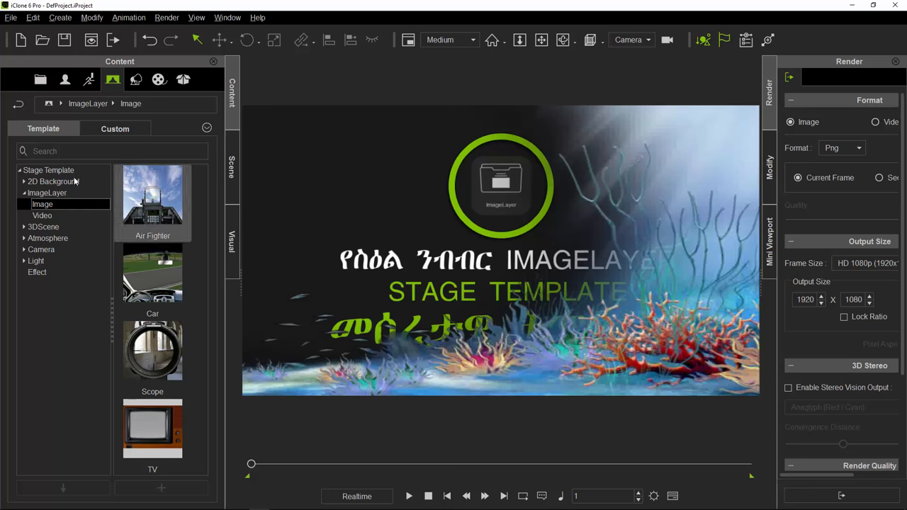
click(24, 193)
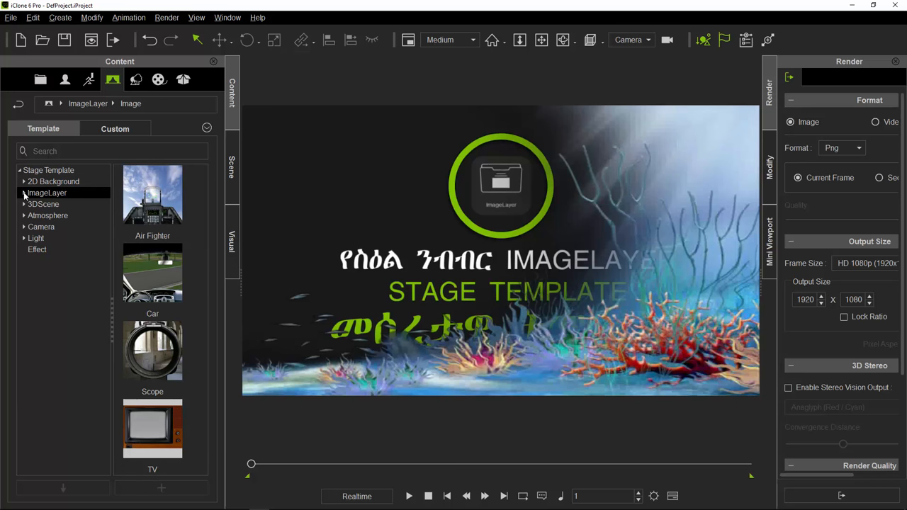
click(54, 182)
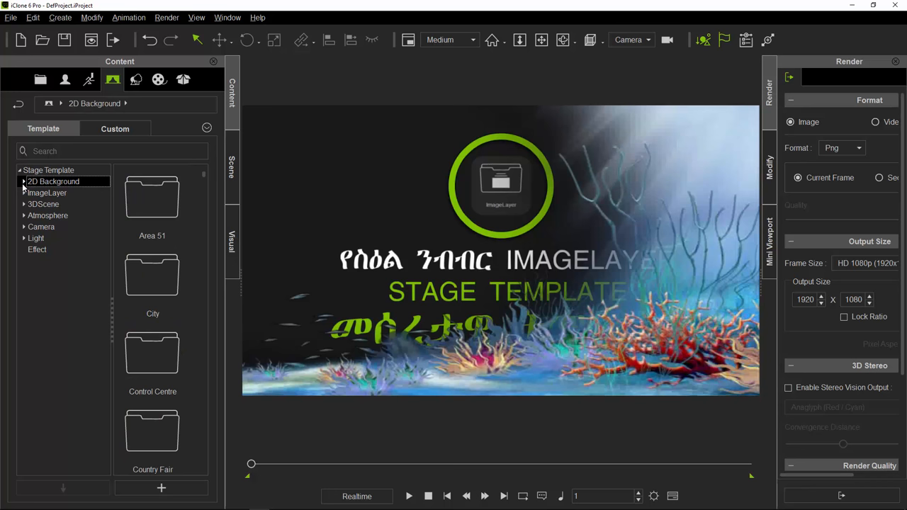
click(24, 182)
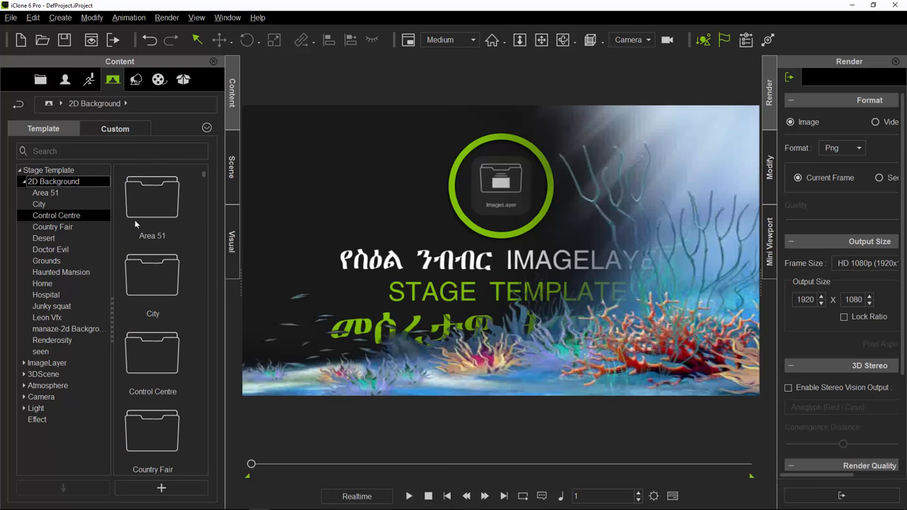
Open the Control Centre and then the Leon Vfx background folders.
double_click(57, 215)
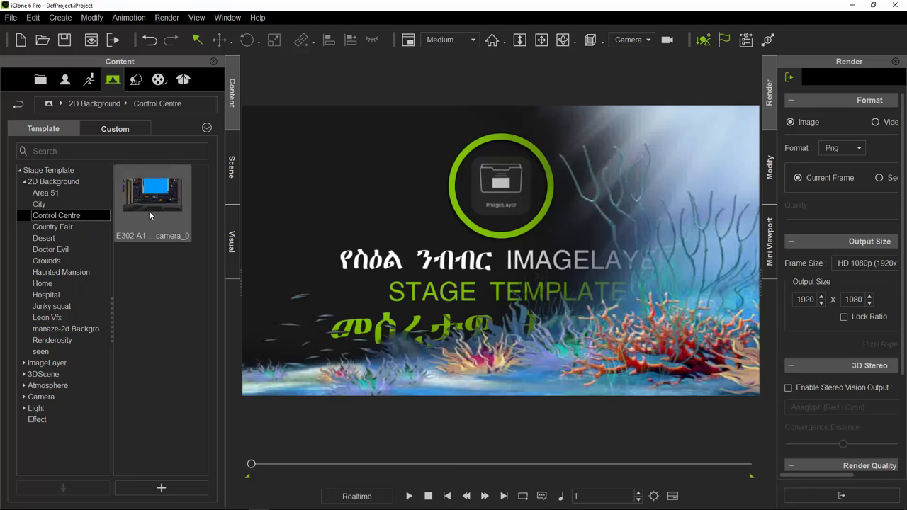
click(51, 249)
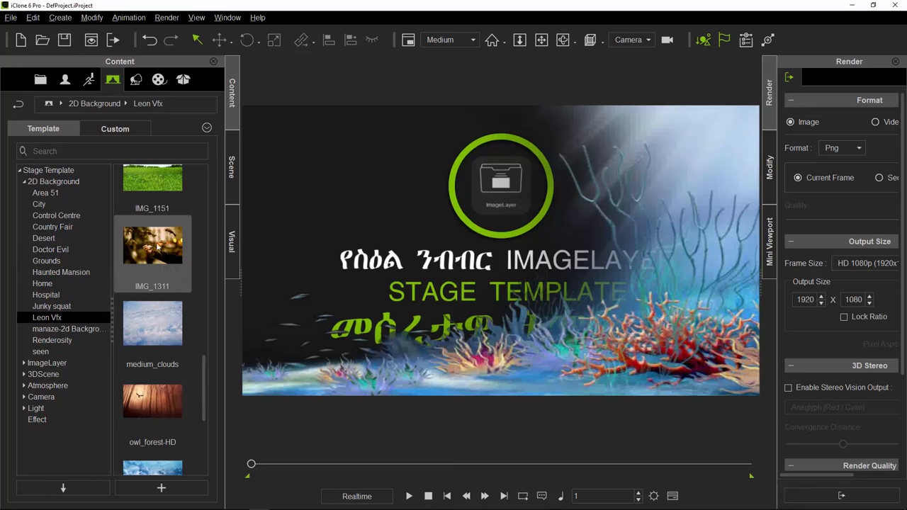
mouse_move(156, 248)
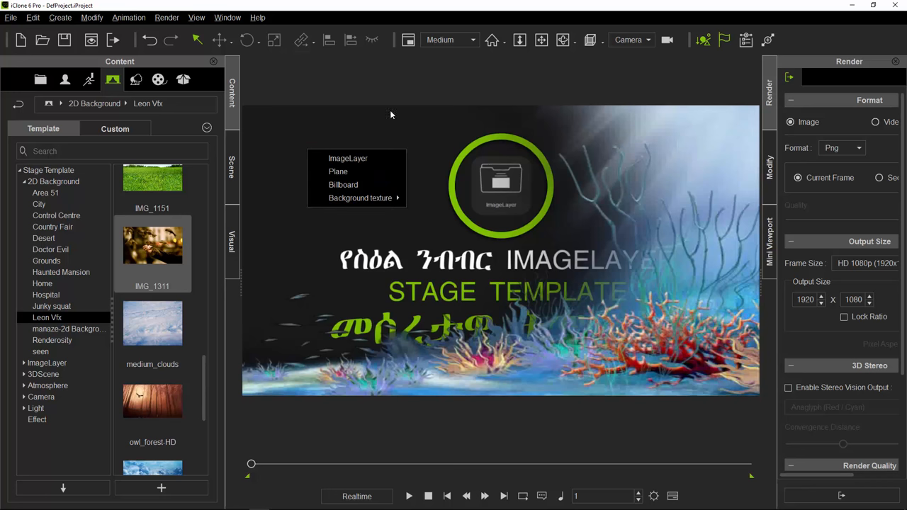
mouse_move(349, 159)
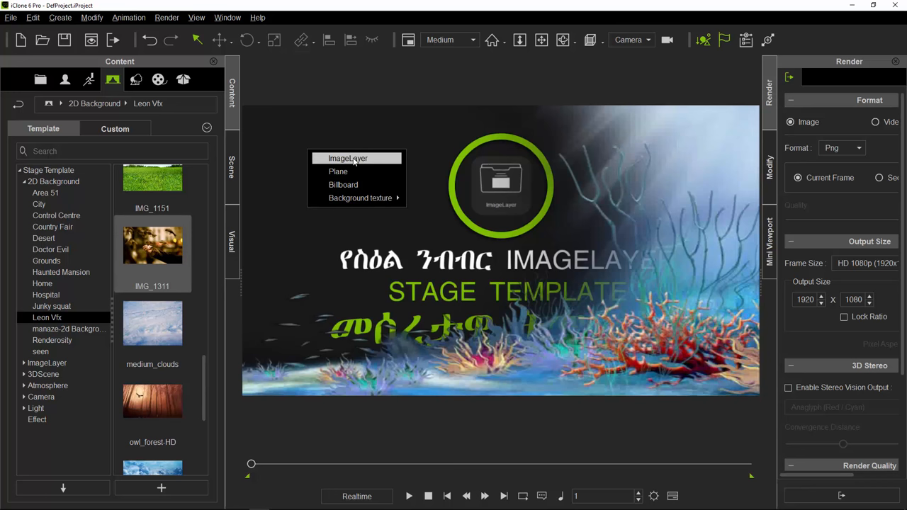
Place IMG_1311 as an image layer in the upper left of the scene and play the preview.
click(349, 159)
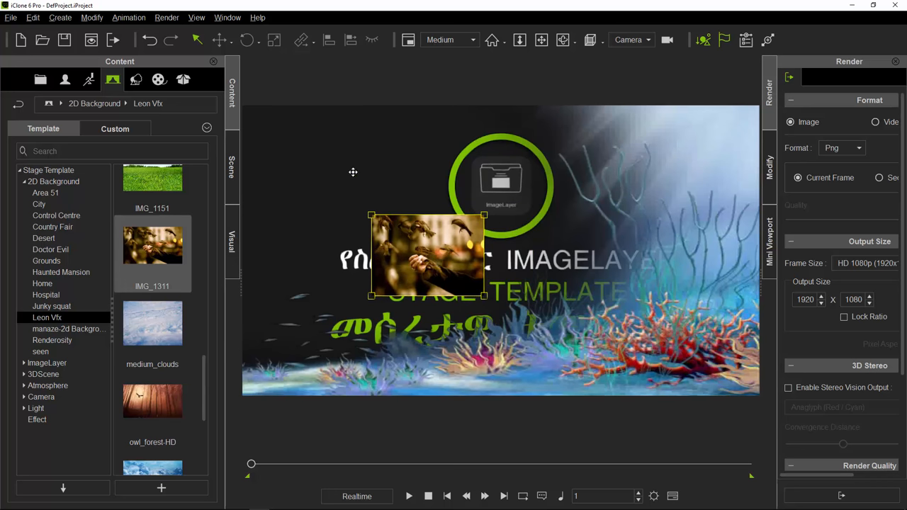
drag(427, 255, 326, 150)
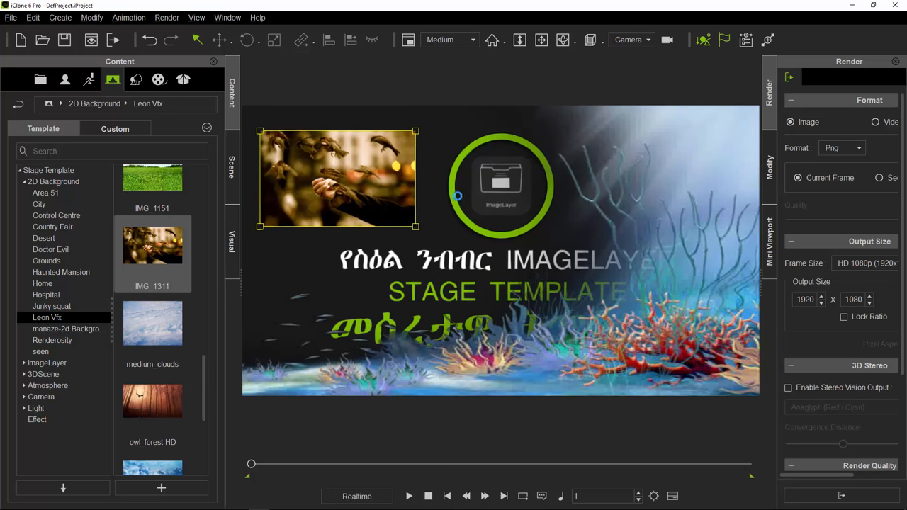
click(408, 496)
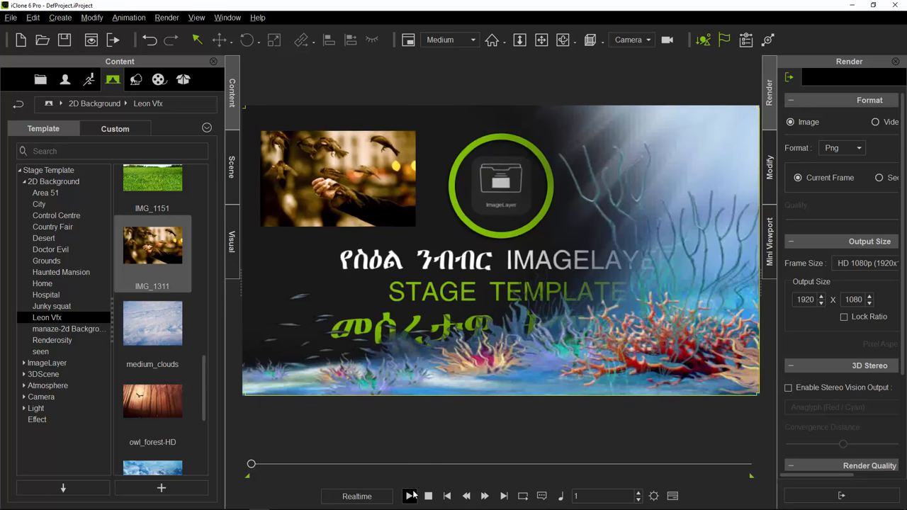
click(408, 496)
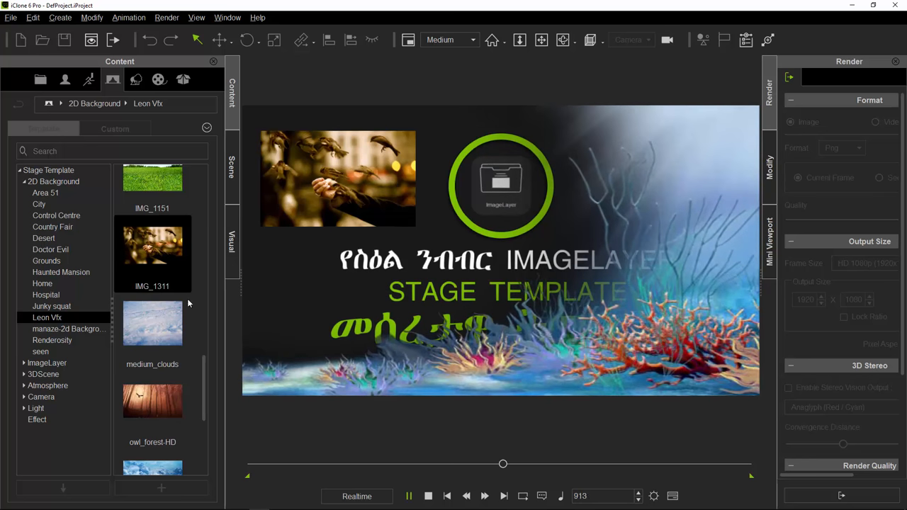
Stop playback, add owl_forest-HD as an image layer and reposition it toward the upper right.
click(448, 496)
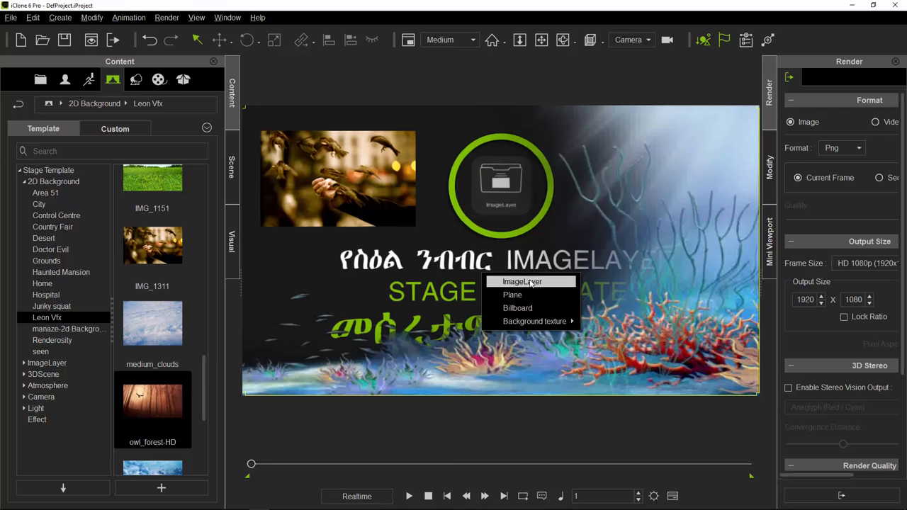
click(522, 280)
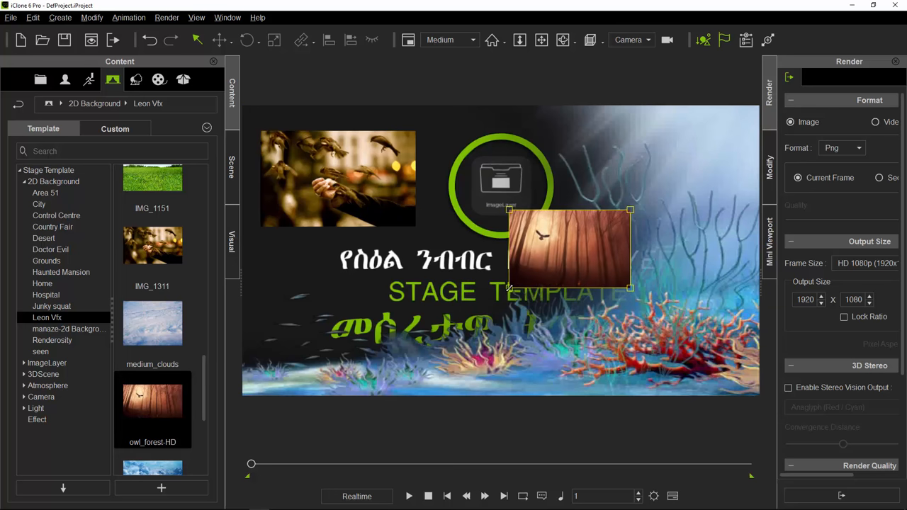
drag(567, 248, 684, 144)
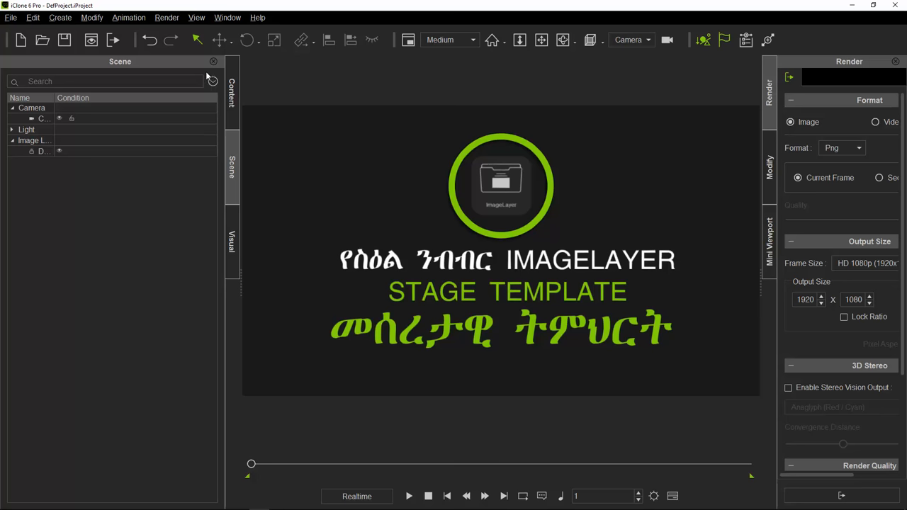
Reopen the Content library showing the Stage Template groups.
click(113, 79)
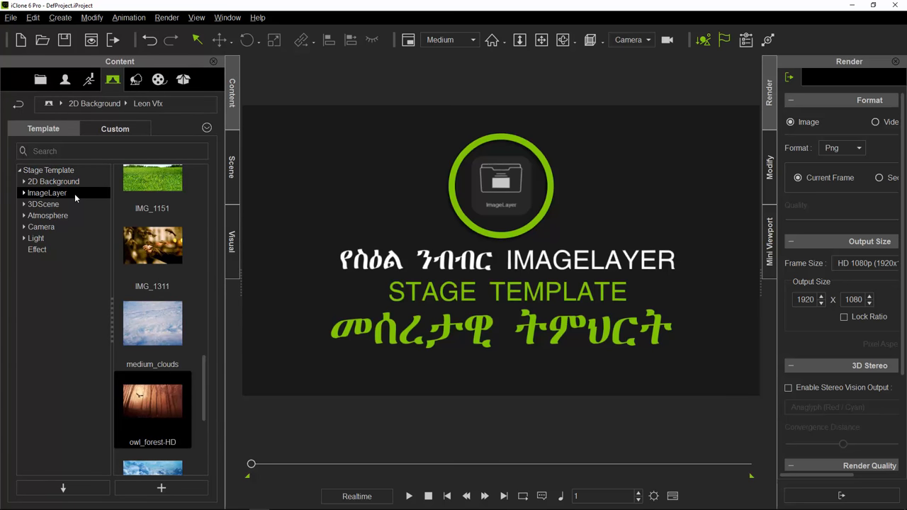
mouse_move(42, 204)
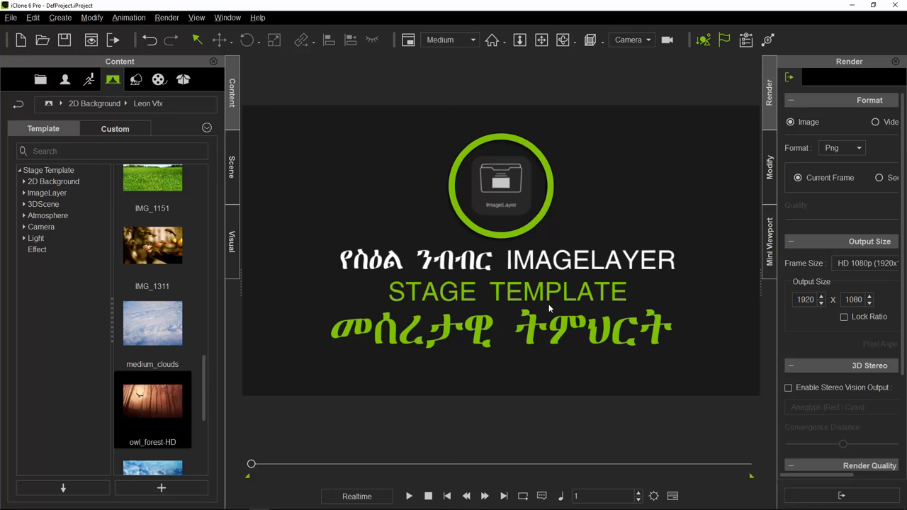
mouse_move(512, 300)
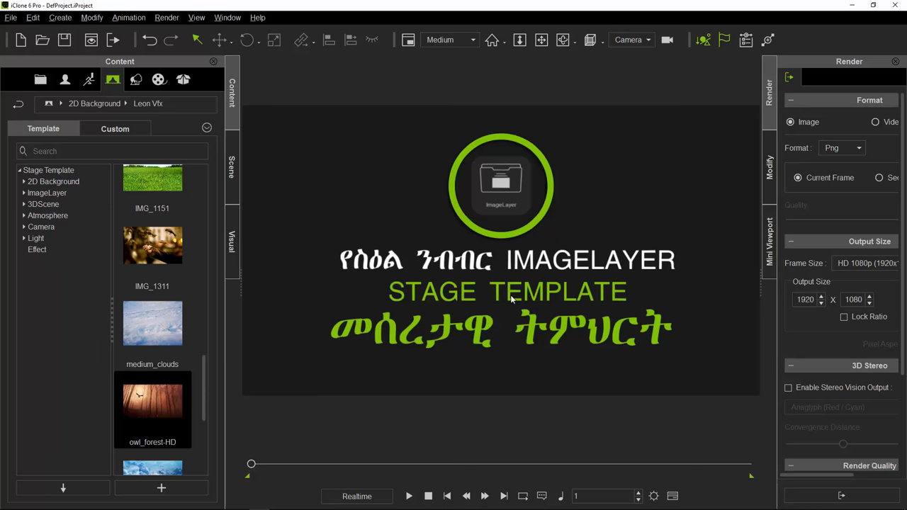